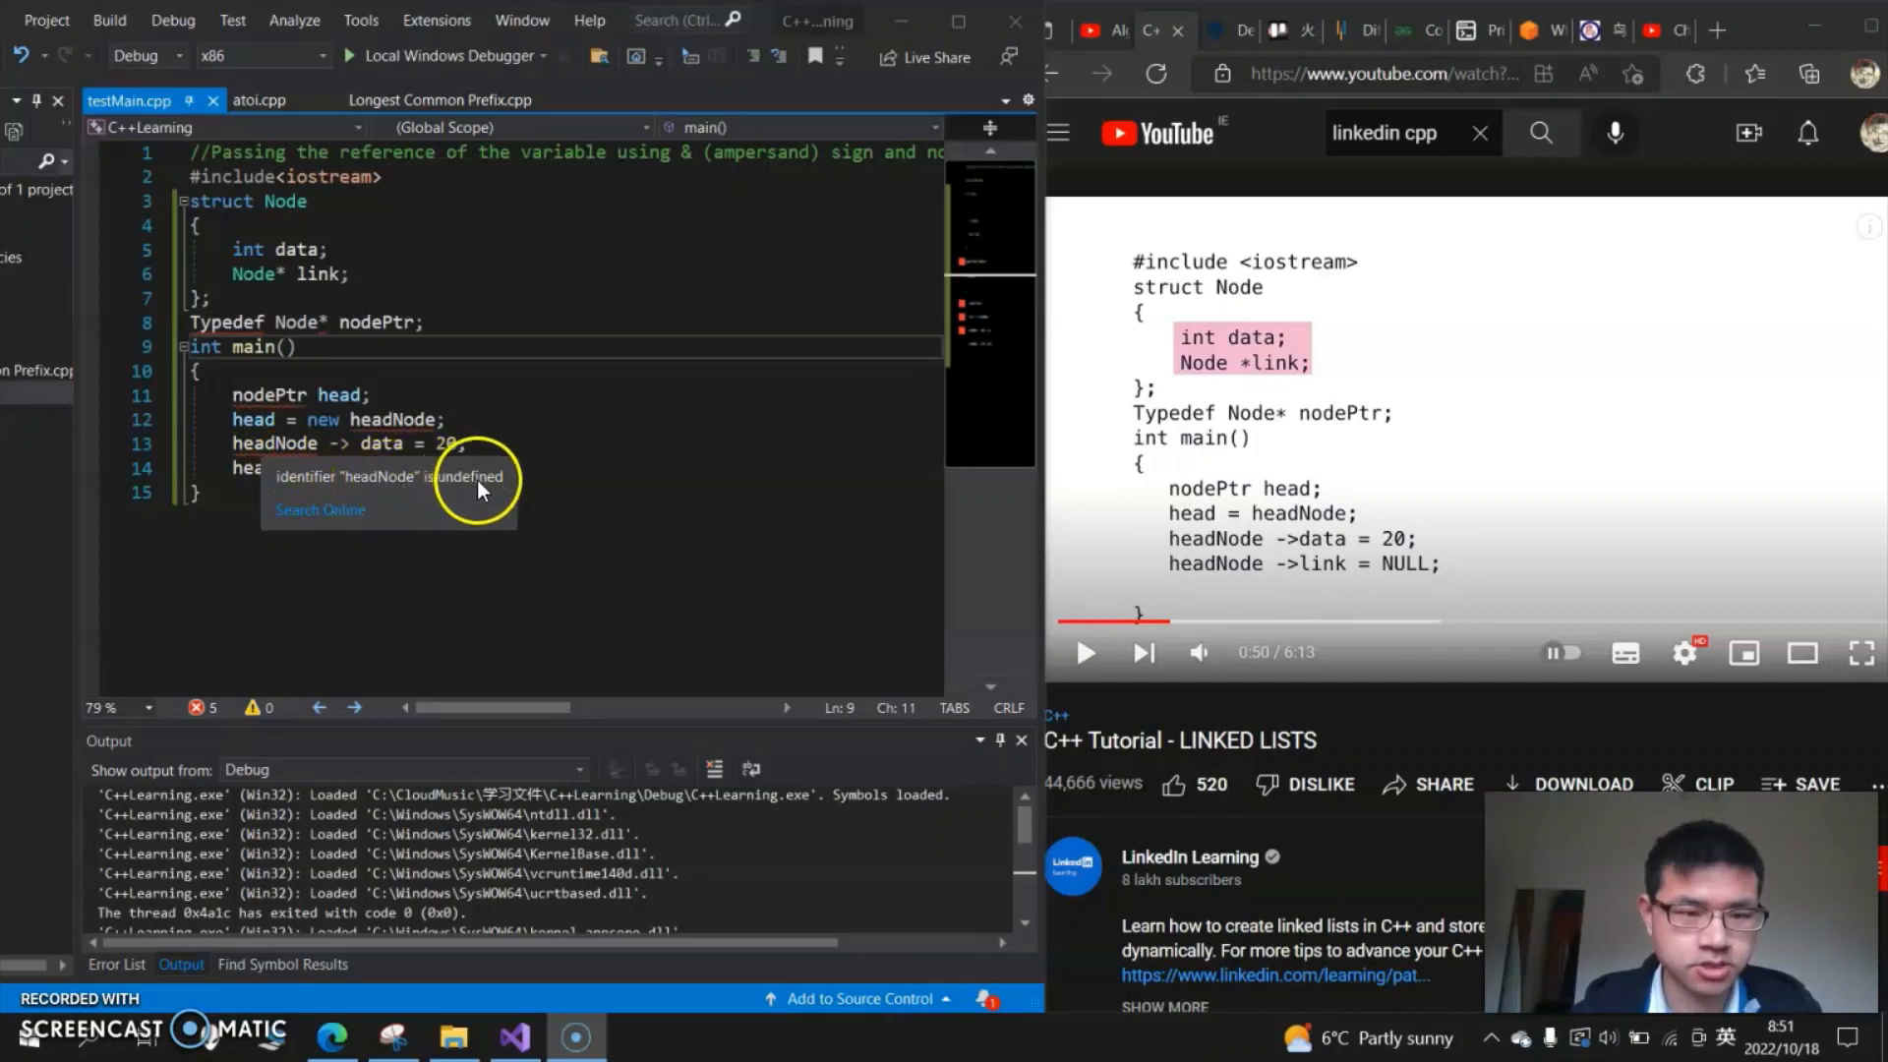
pyautogui.moveTo(241, 322)
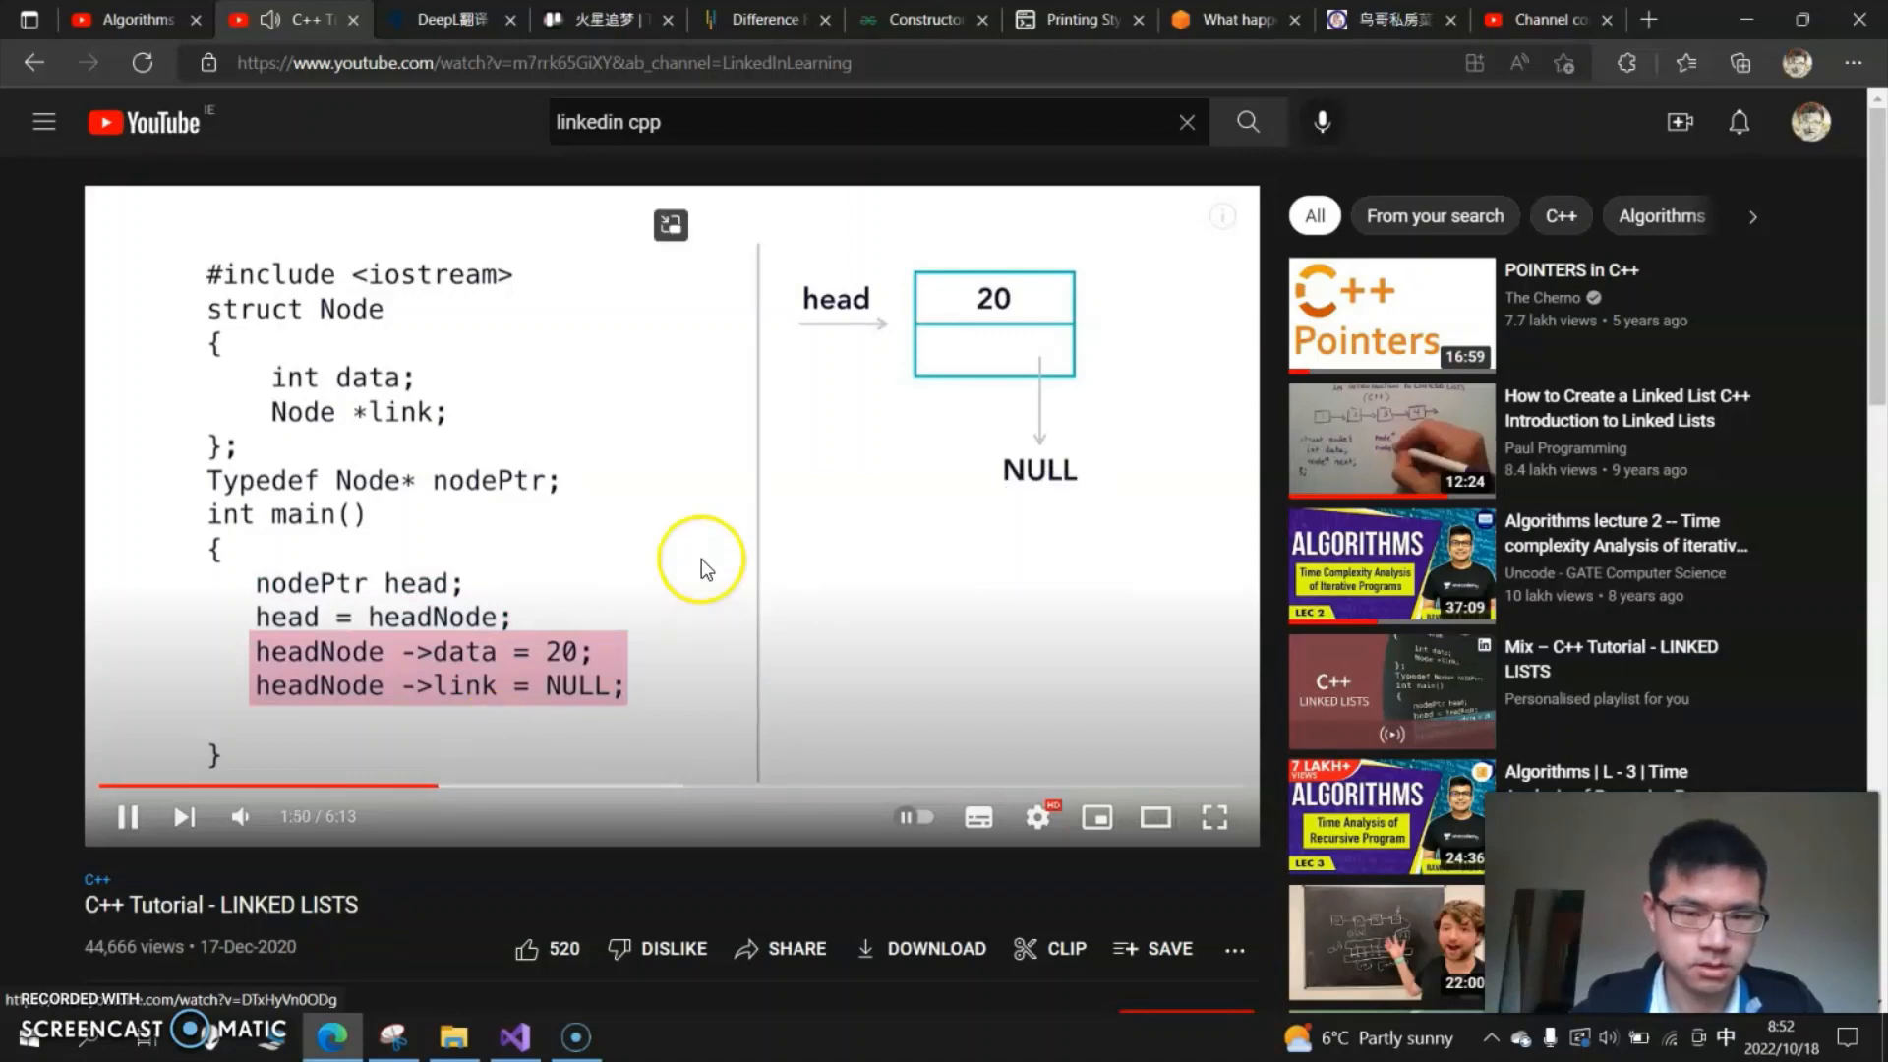
# - Pause the tutorial on the node diagram and return to the Typedef line in the editor
pyautogui.click(125, 816)
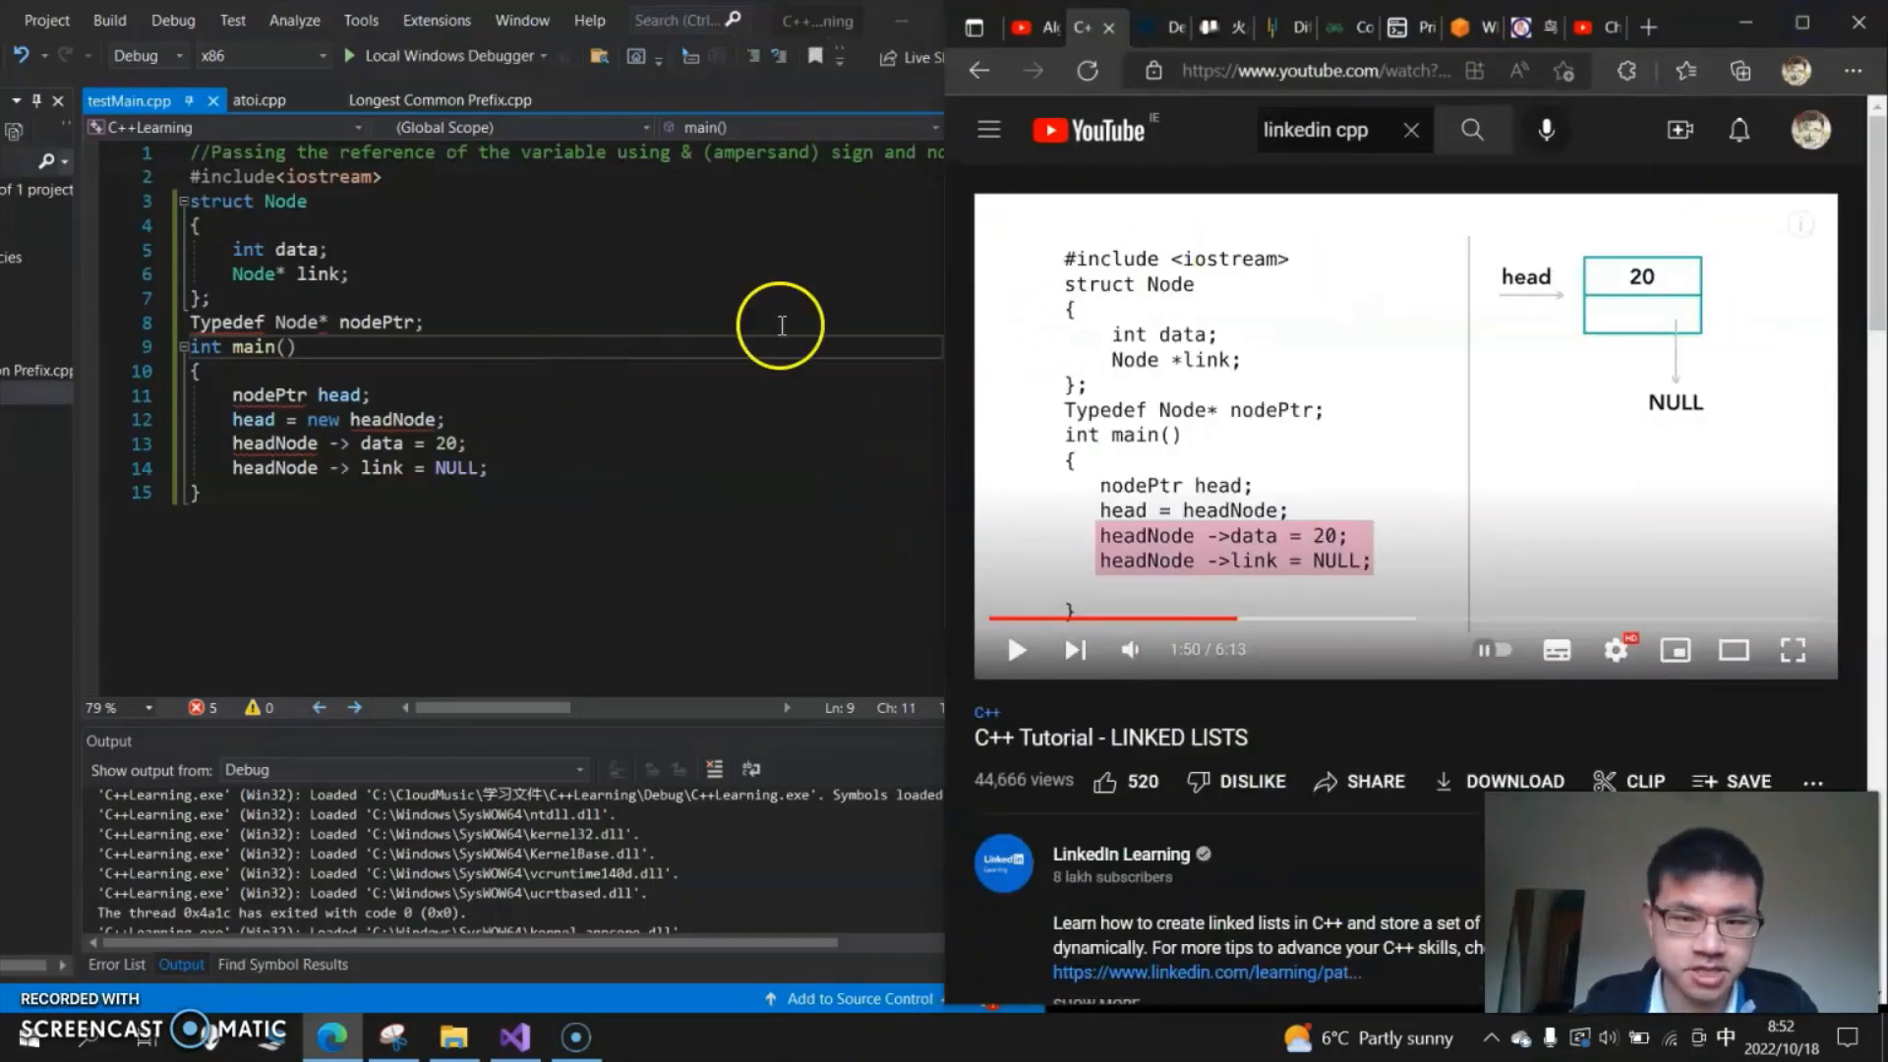
pyautogui.moveTo(392, 427)
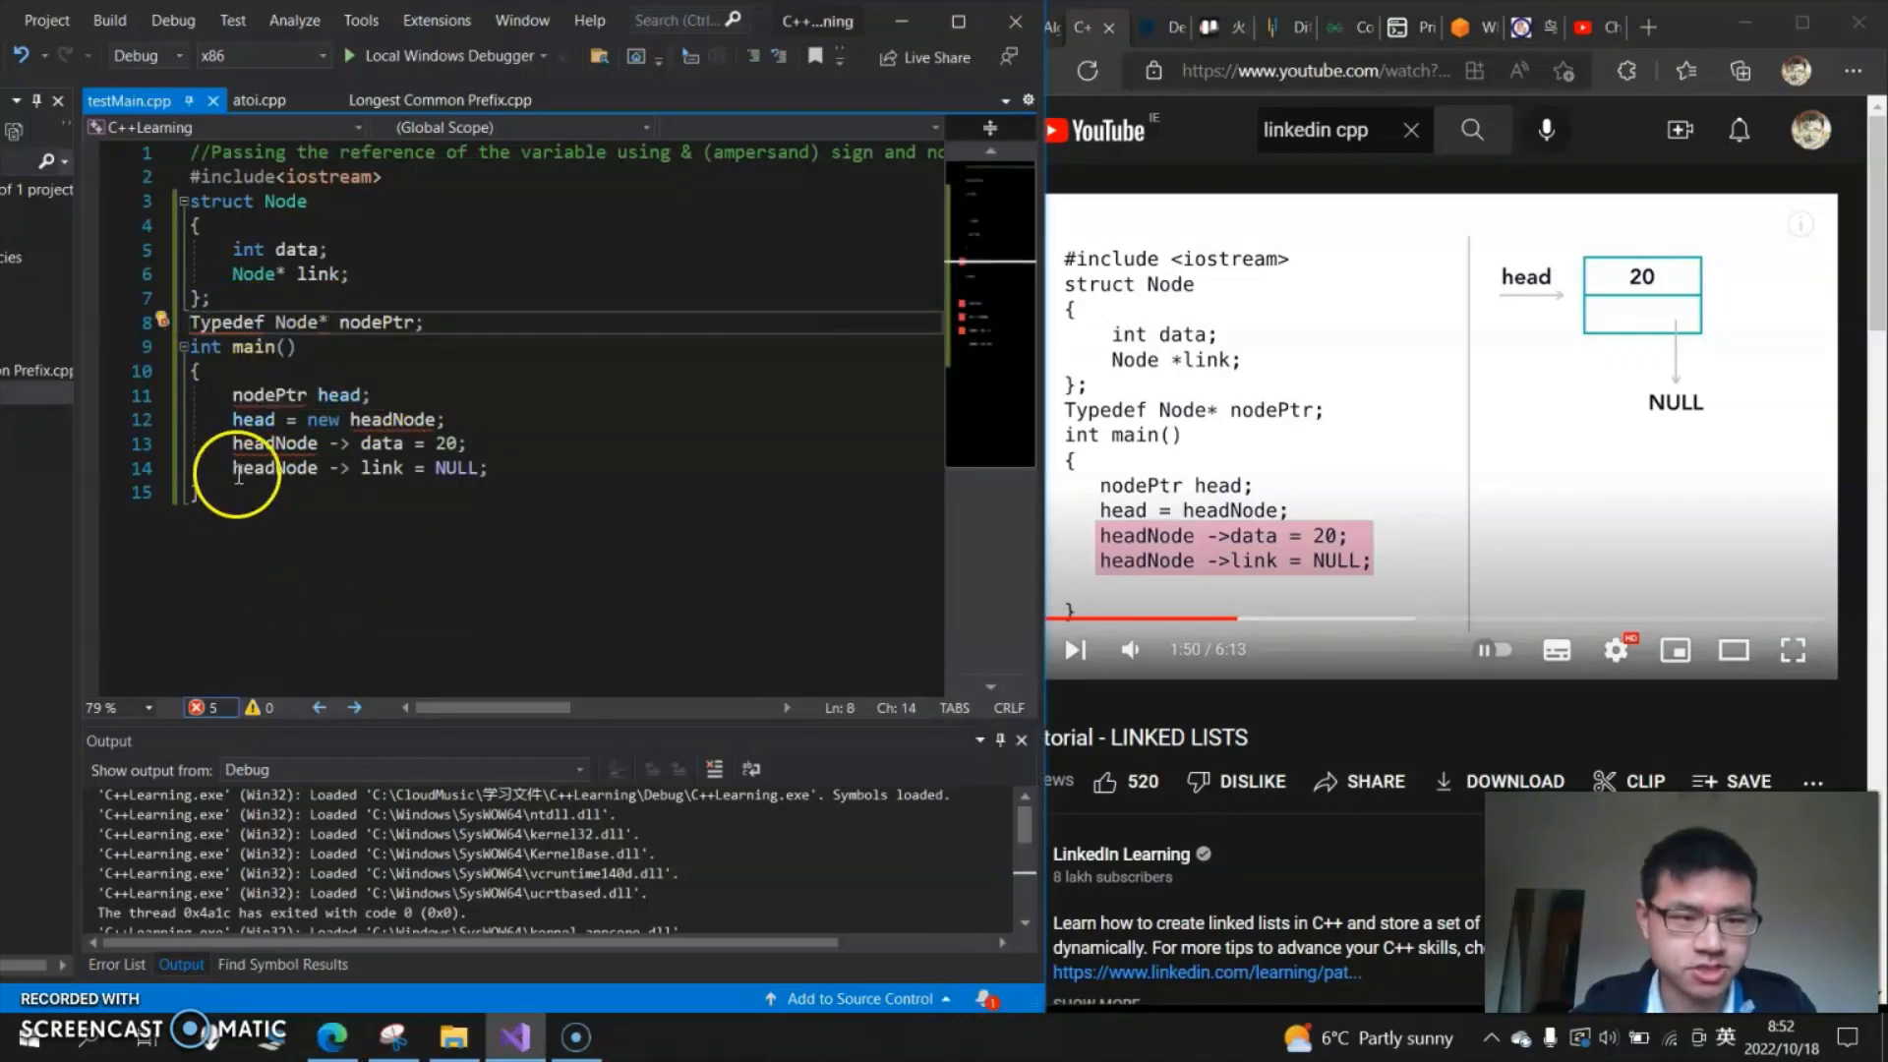
pyautogui.click(205, 321)
pyautogui.write('t')
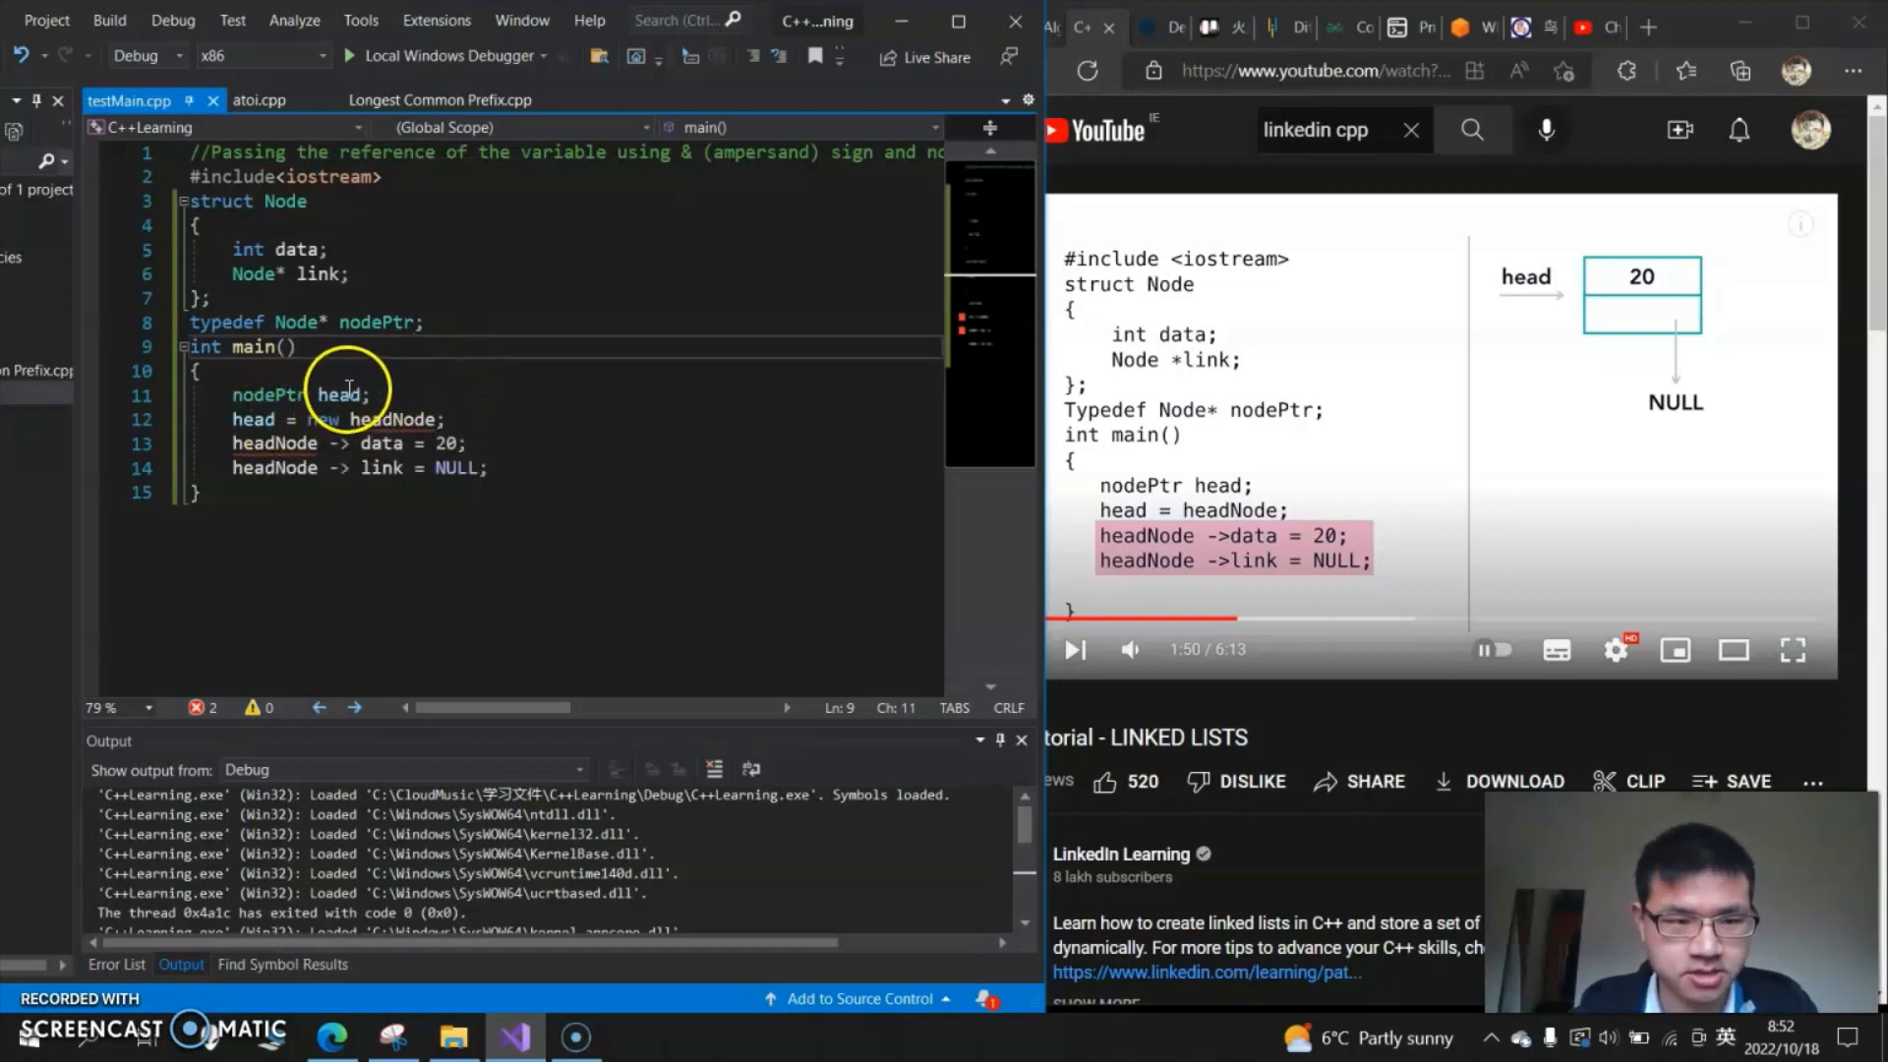
pyautogui.moveTo(341, 396)
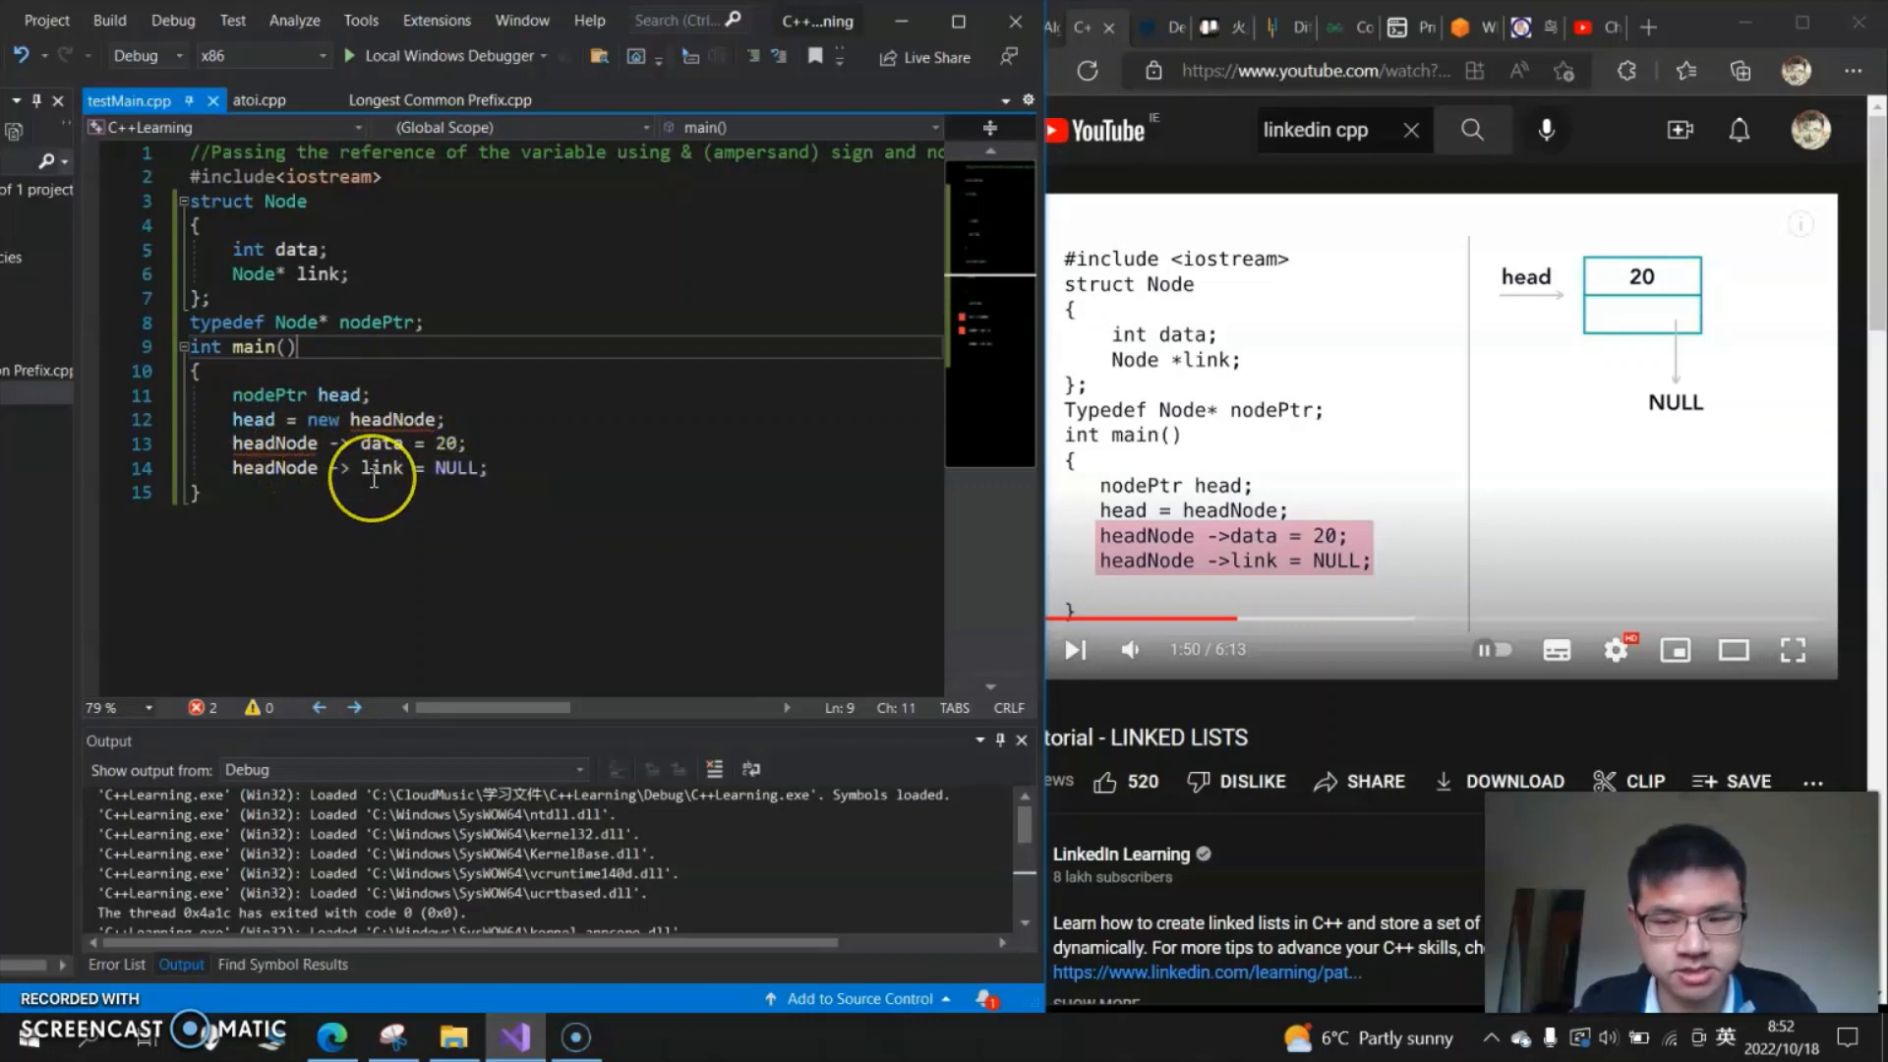
pyautogui.moveTo(422, 419)
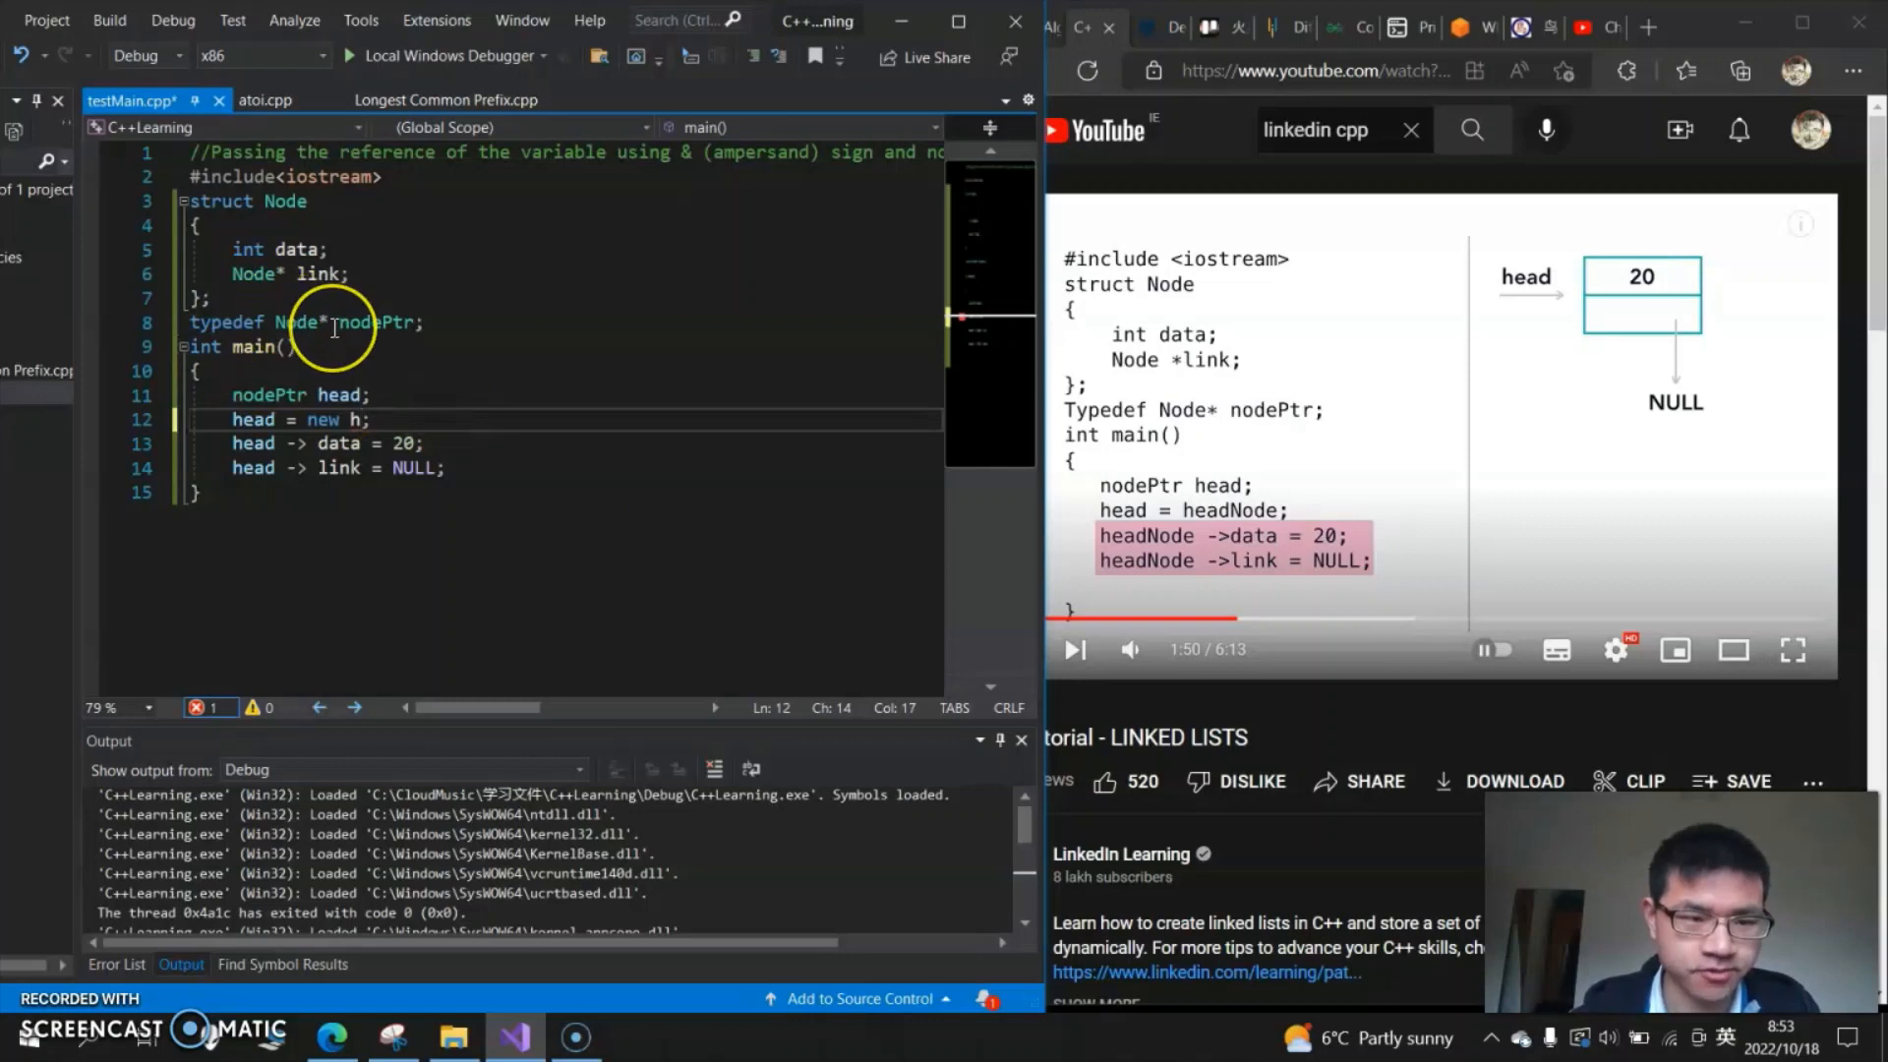
# - Allocate head with new Node, run the program, and close the debug console
pyautogui.write('Node')
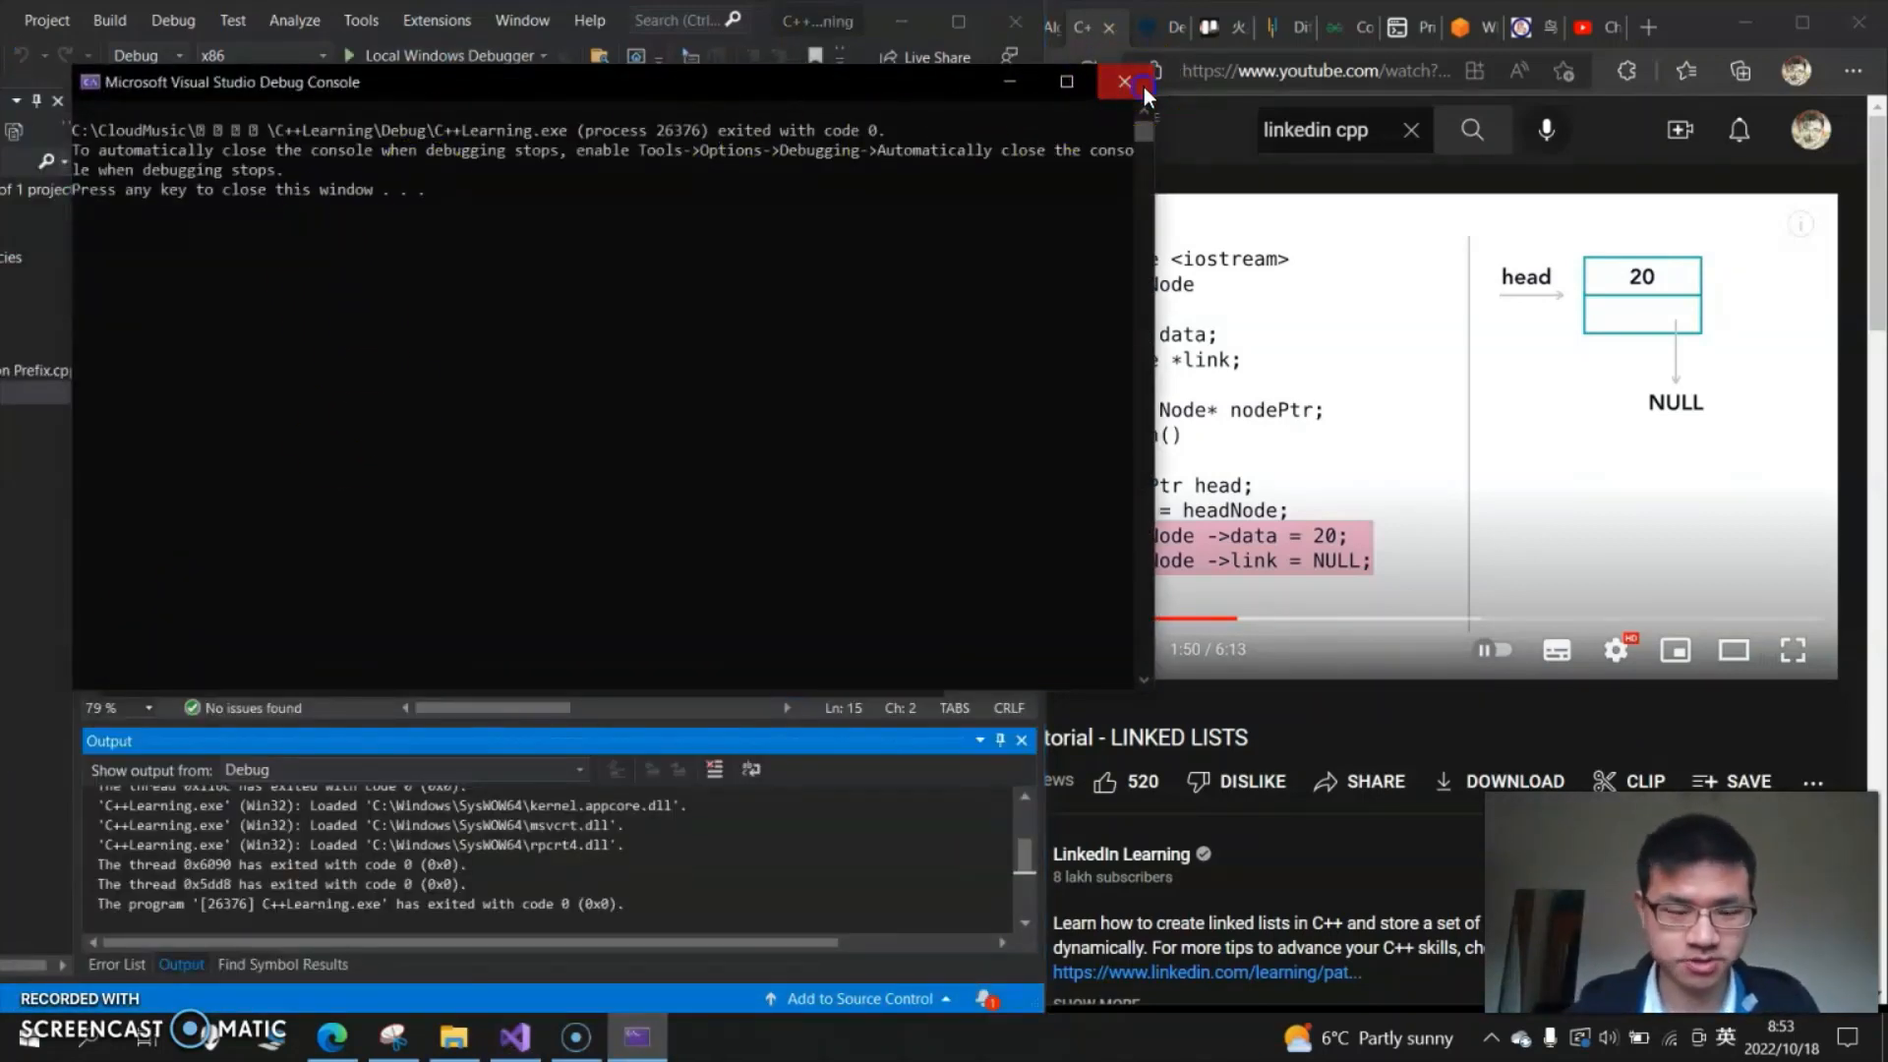
pyautogui.click(1123, 82)
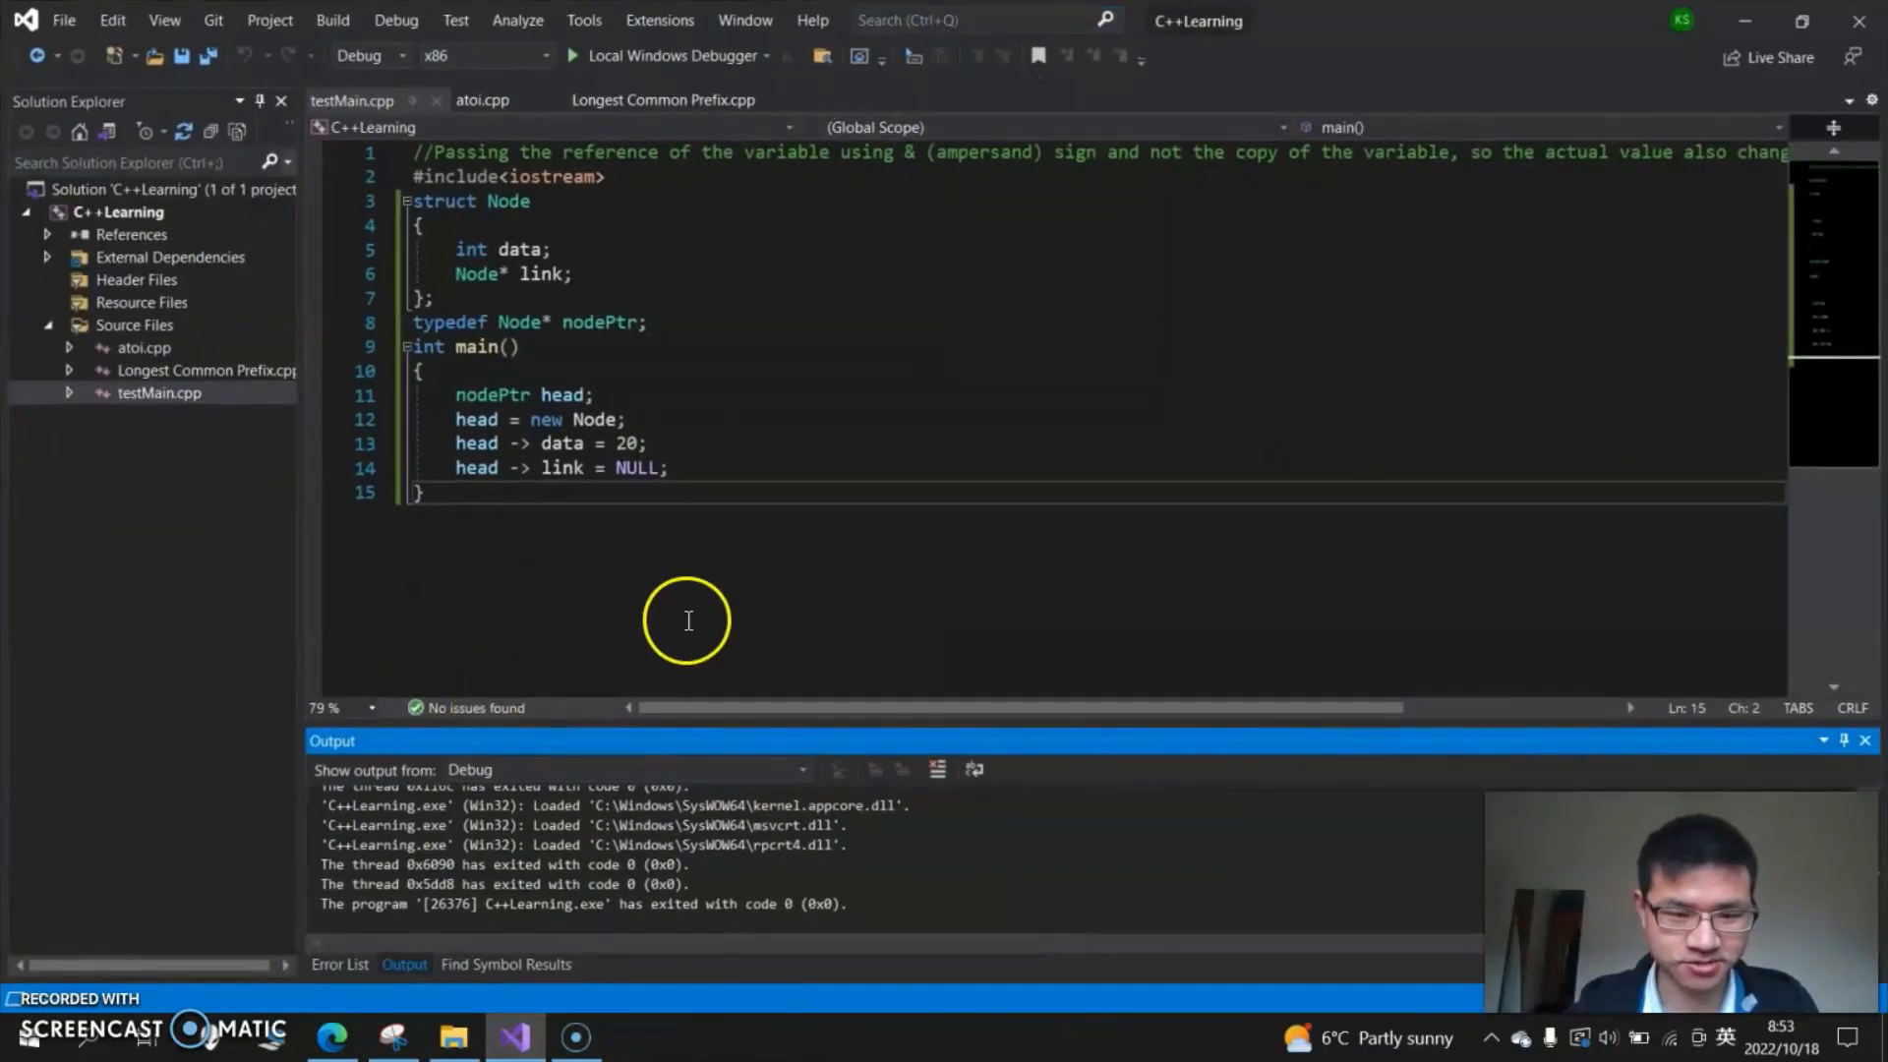